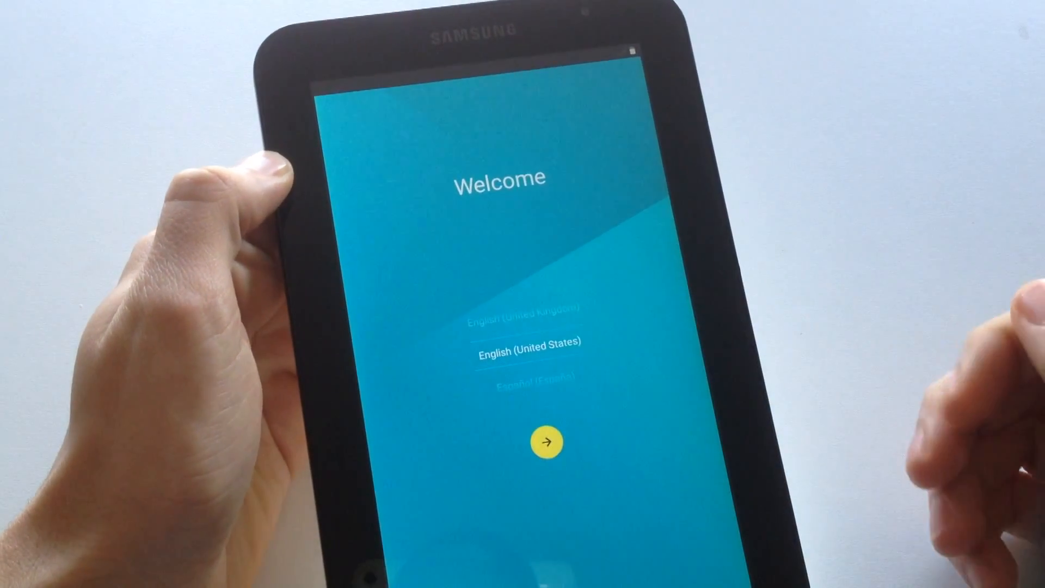
Step: Keep English (United States) and skip the SIM card and Wi-Fi setup steps
left_click(545, 442)
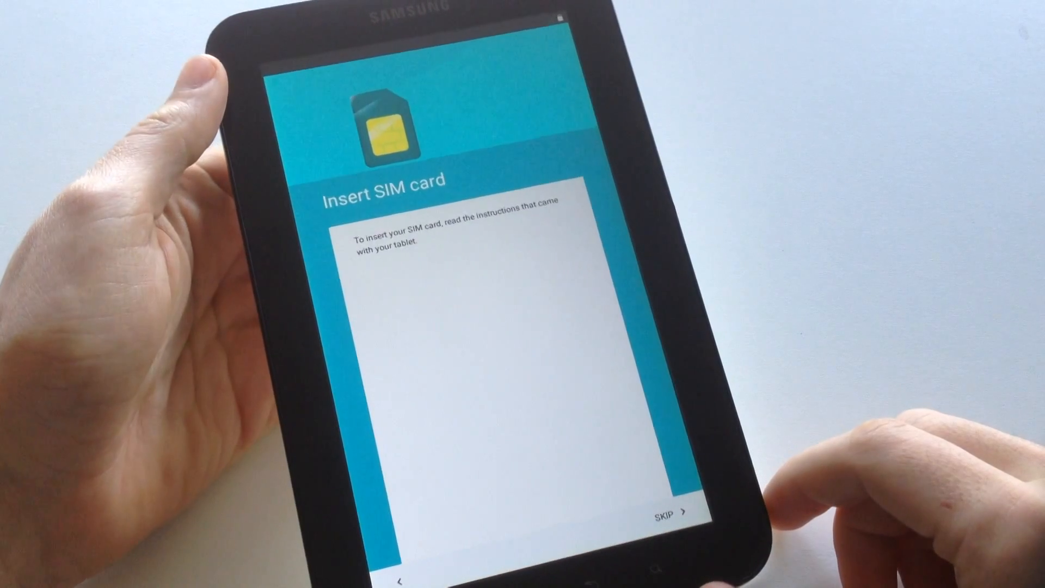
left_click(671, 514)
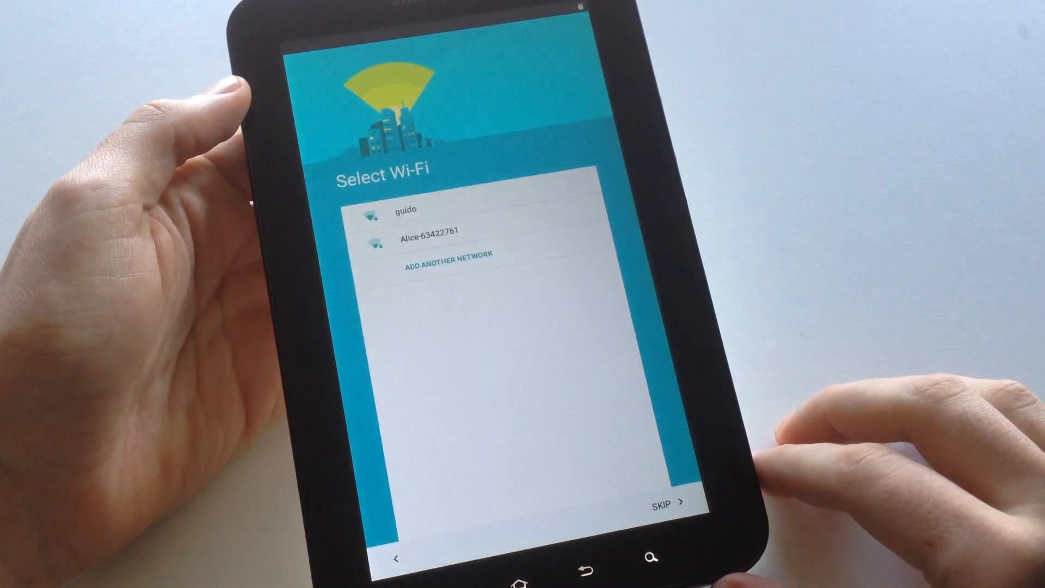
left_click(675, 501)
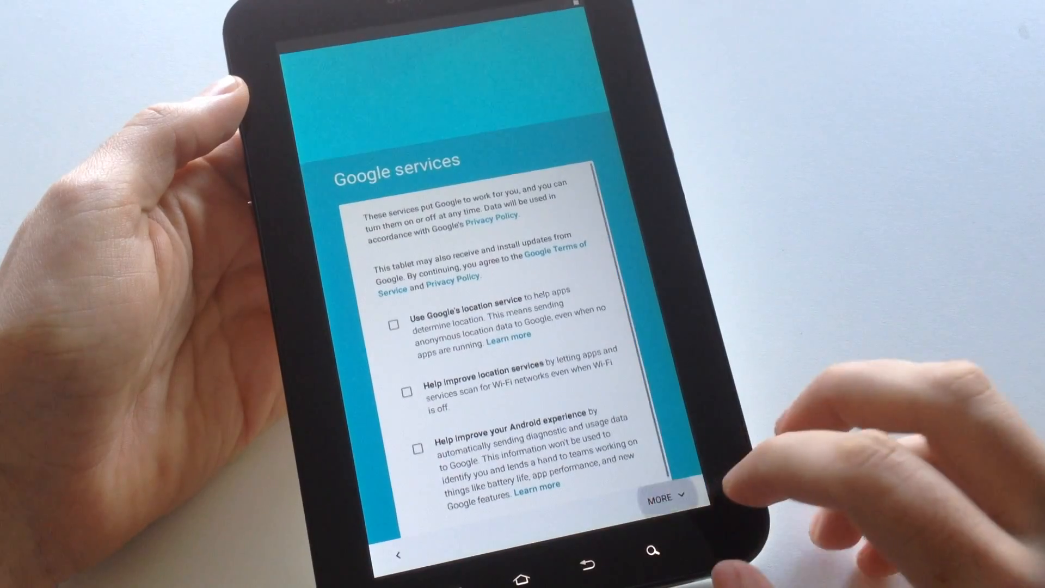
Step: Accept the Google services terms with every option left off to finish setup
left_click(667, 496)
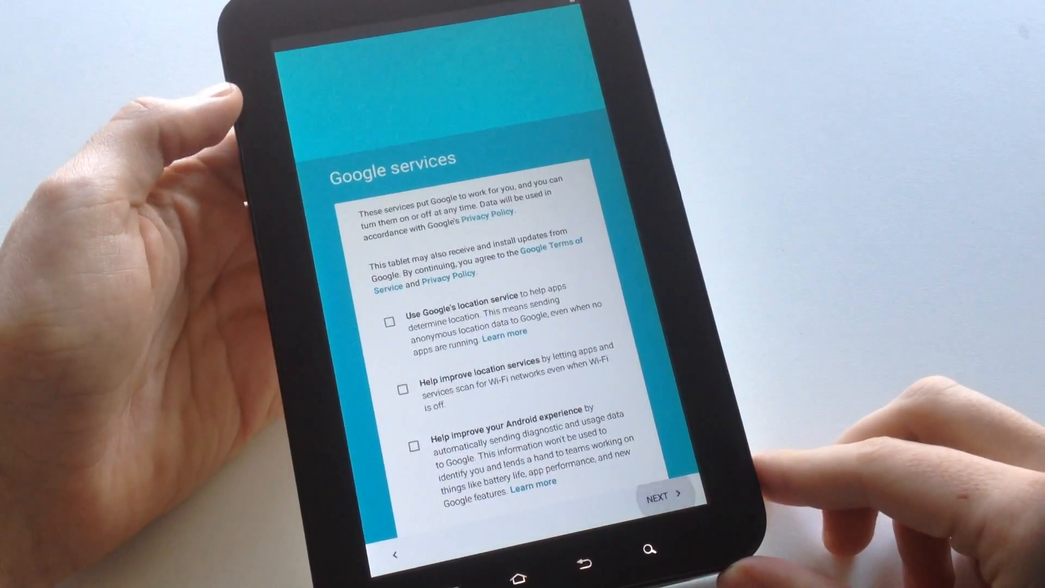
left_click(667, 492)
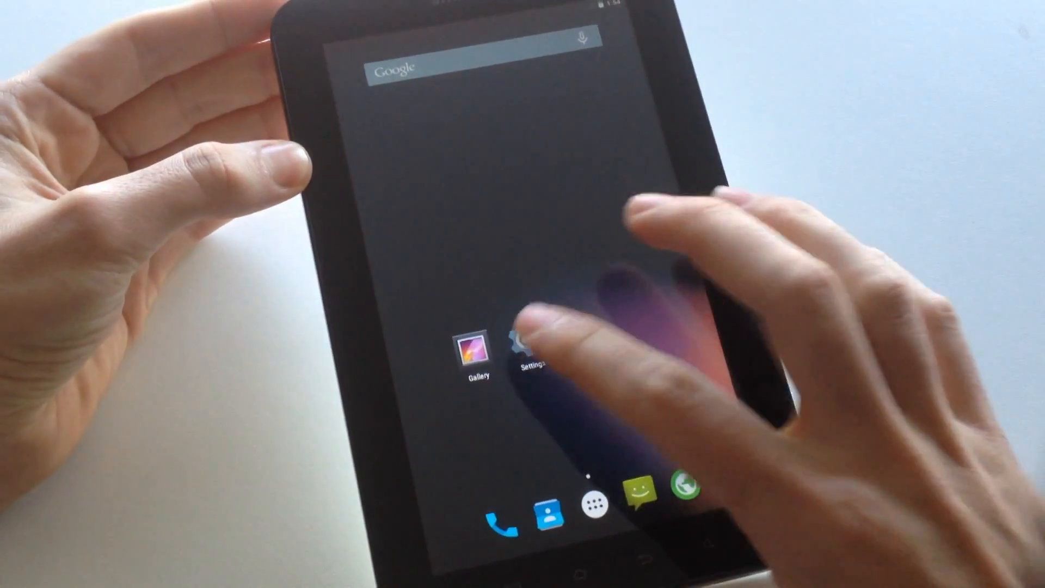
Step: Open Settings and go to About tablet to view Android 5.0.2 and the Omni build
left_click(527, 340)
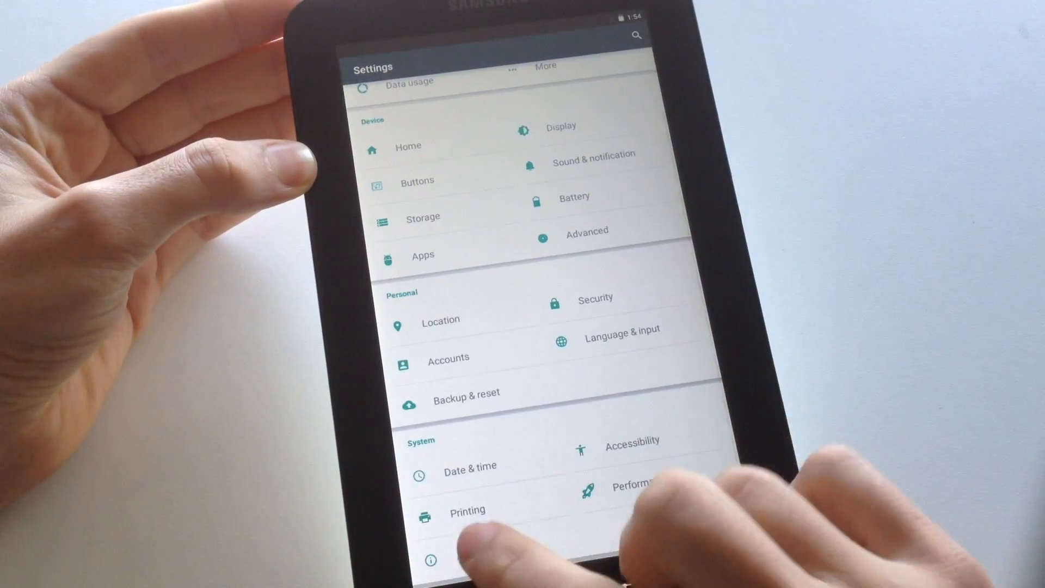
left_click(454, 560)
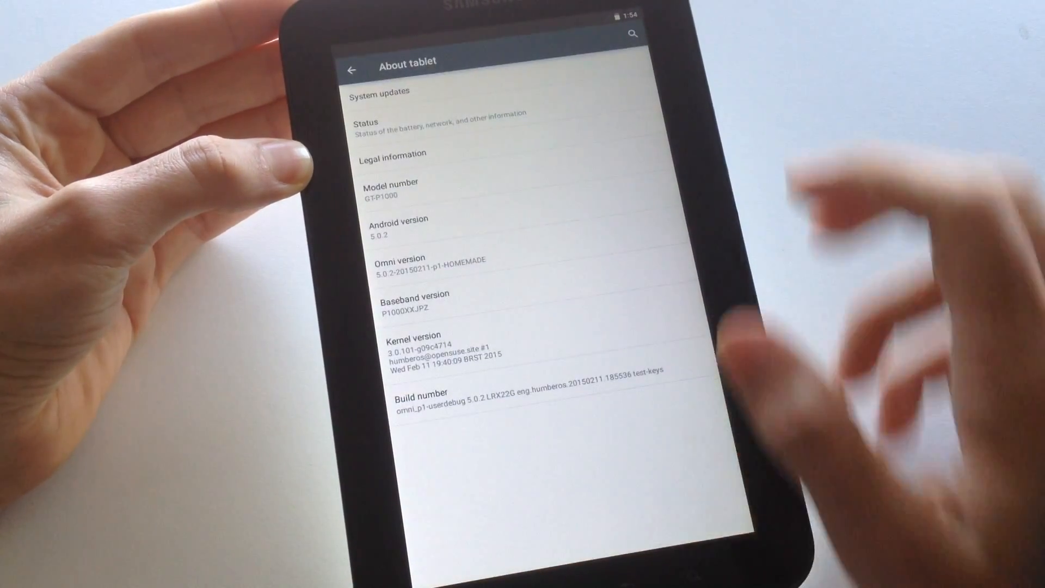